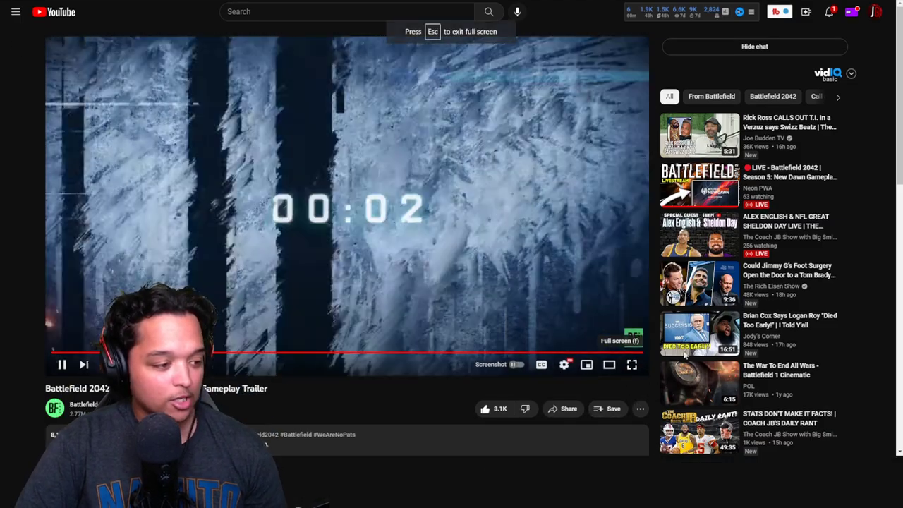
# Start the Battlefield 2042 Season 5 New Dawn trailer and let it play to its closing key art.
pyautogui.click(632, 364)
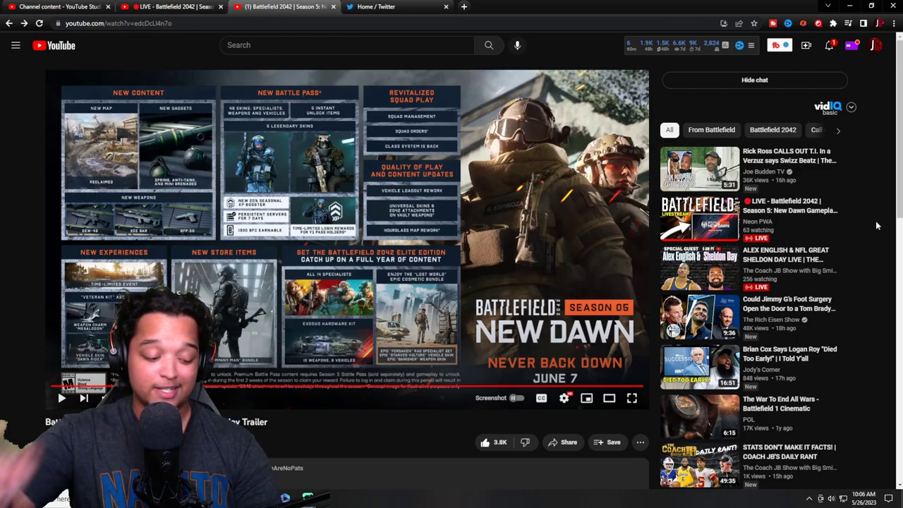
pyautogui.moveTo(857, 202)
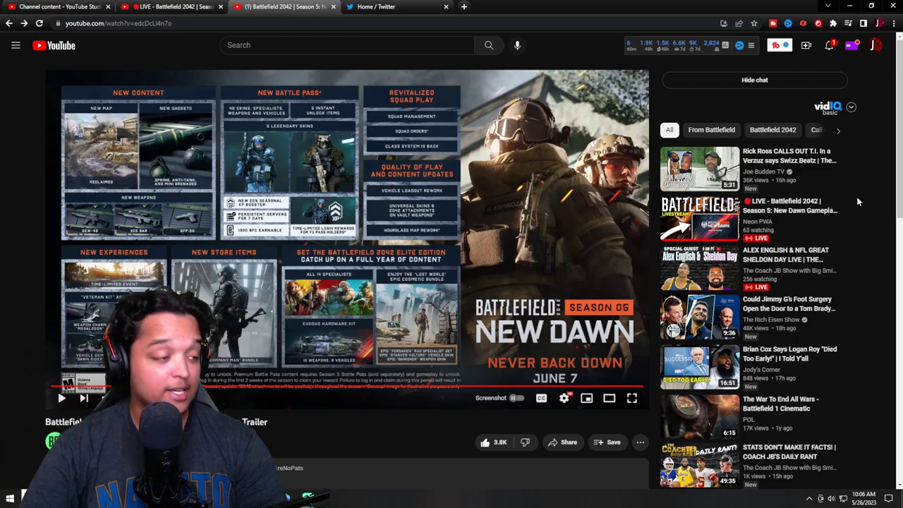